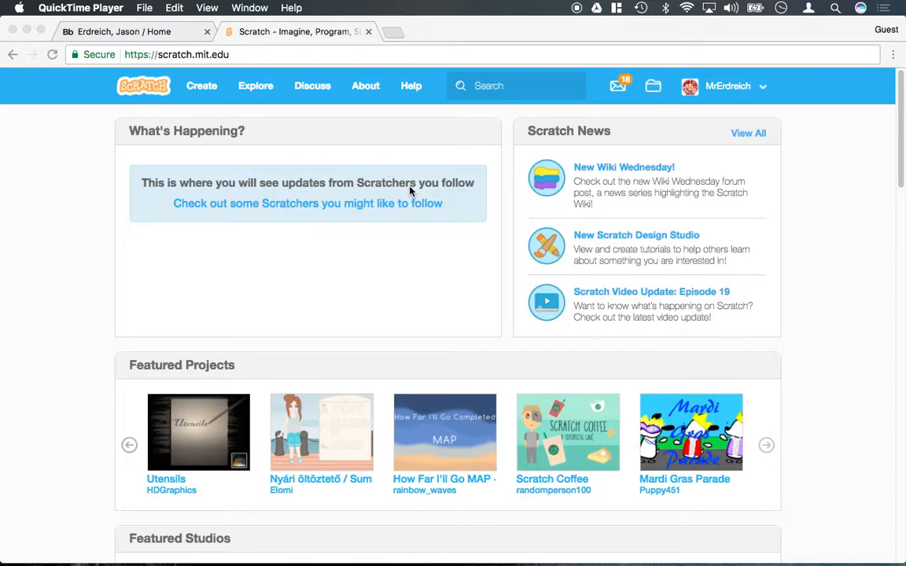
mouse_move(390, 170)
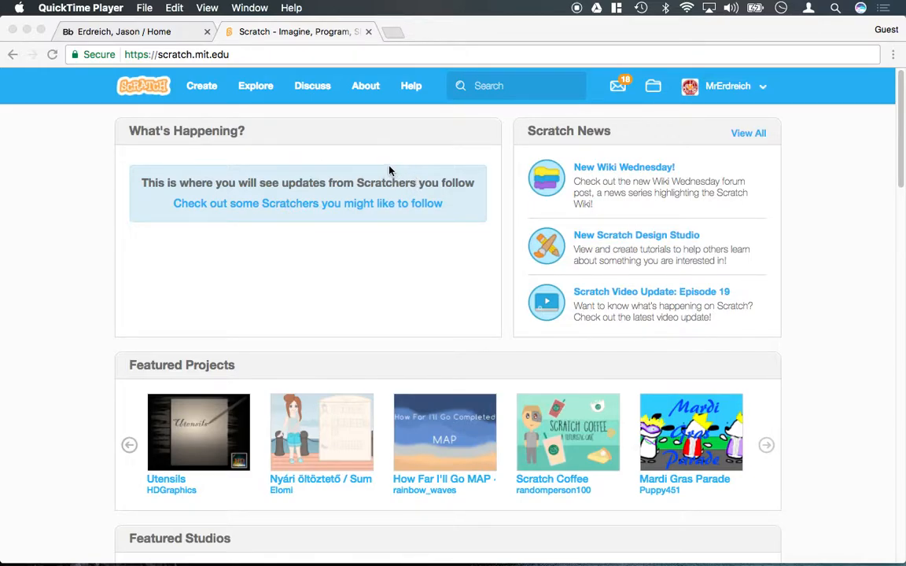
mouse_move(271, 223)
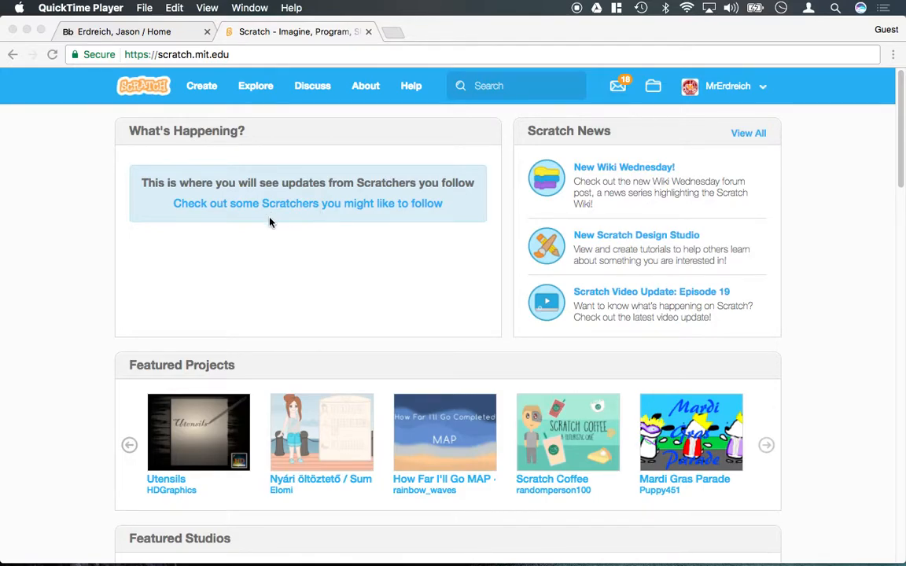
mouse_move(738, 91)
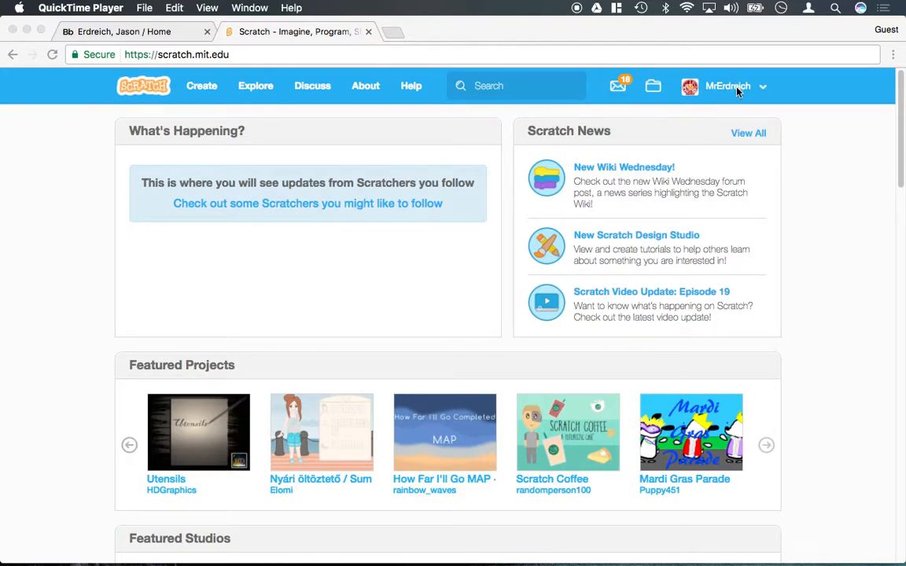
Reach the My Stuff page listing your projects via the account menu.
click(723, 85)
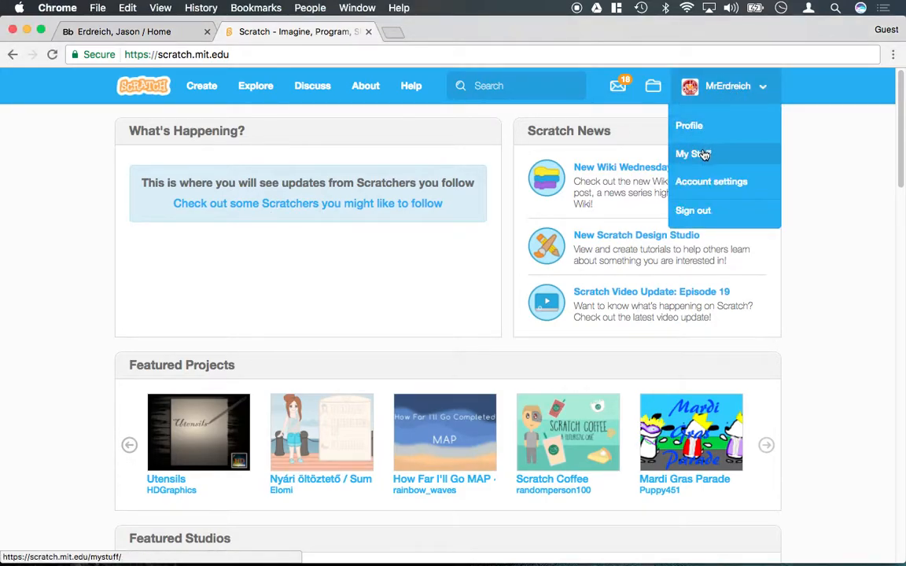
click(692, 155)
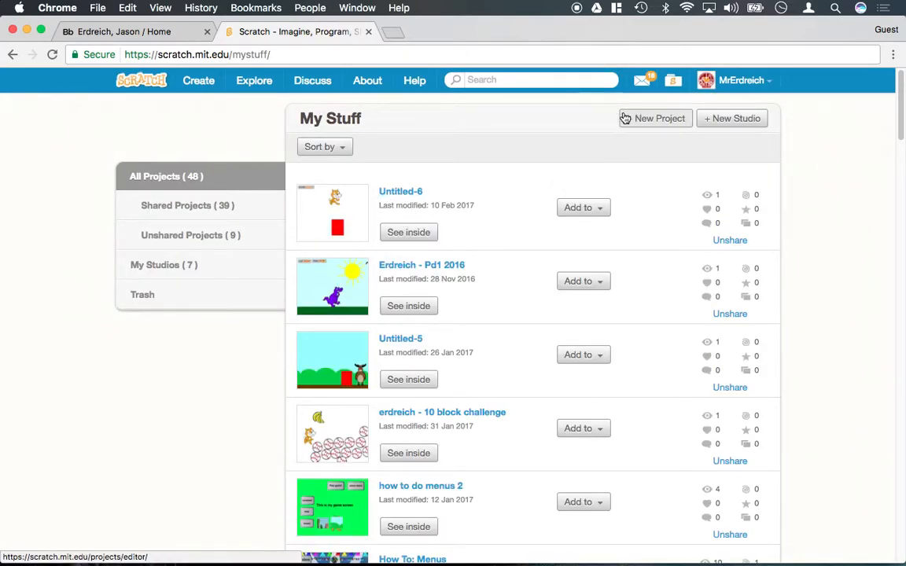
mouse_move(654, 129)
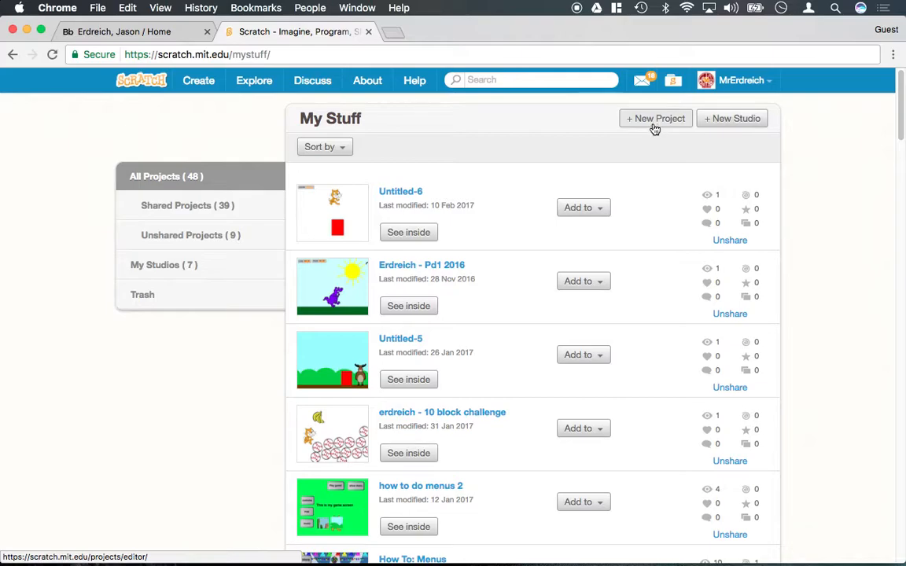
Create a new project and title it 'sample program'.
click(655, 118)
text(sample)
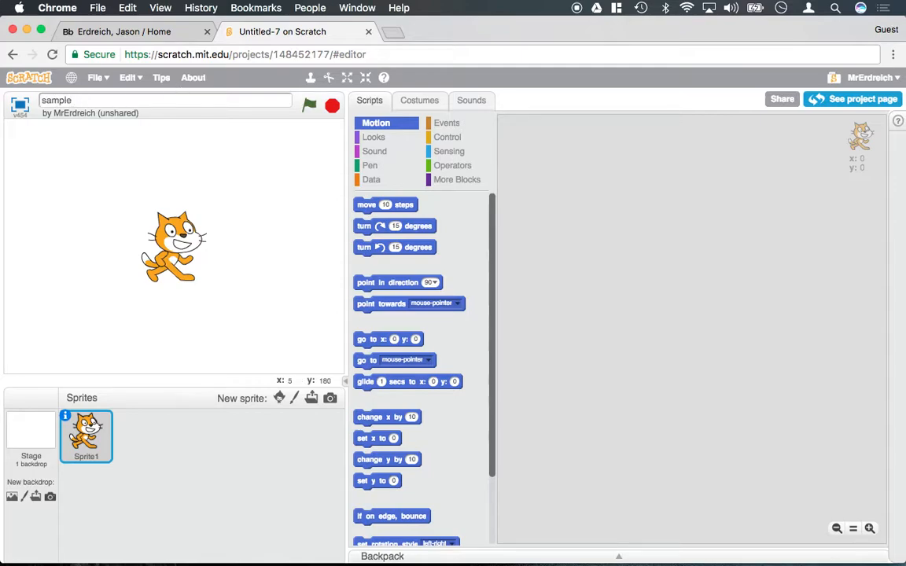
text(program)
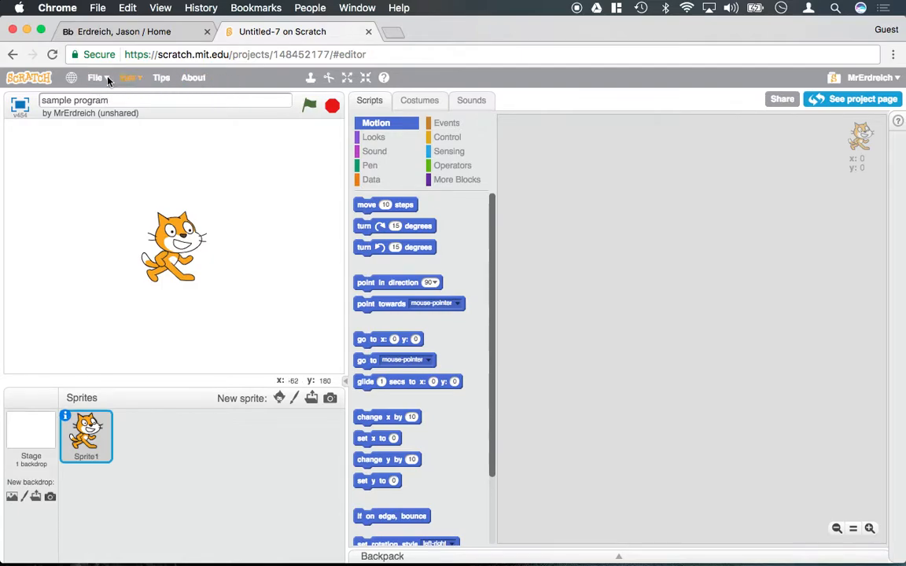
click(94, 77)
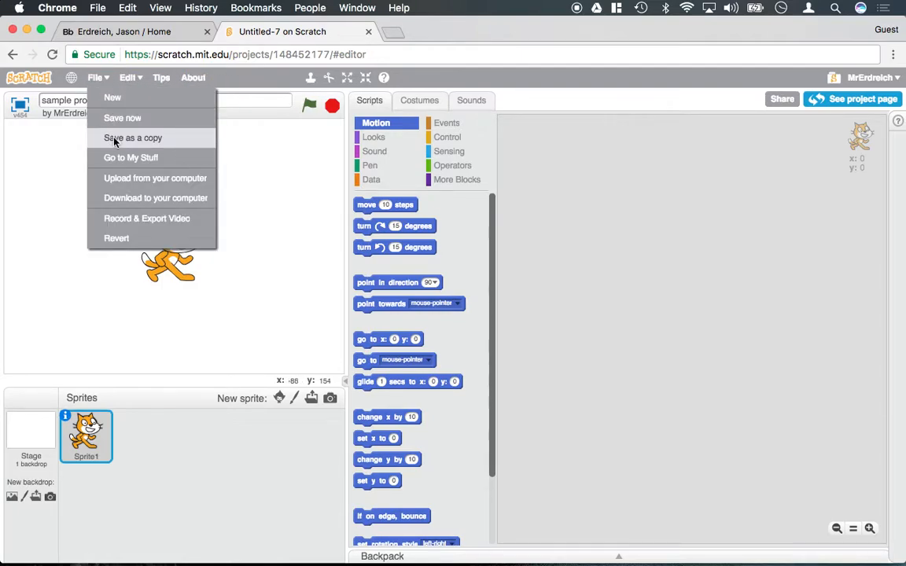
mouse_move(155, 178)
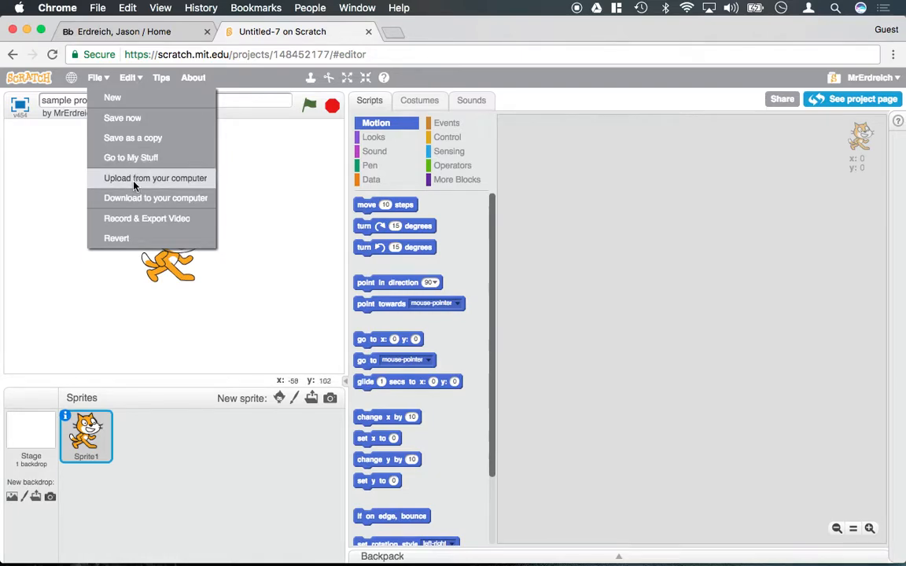
mouse_move(235, 85)
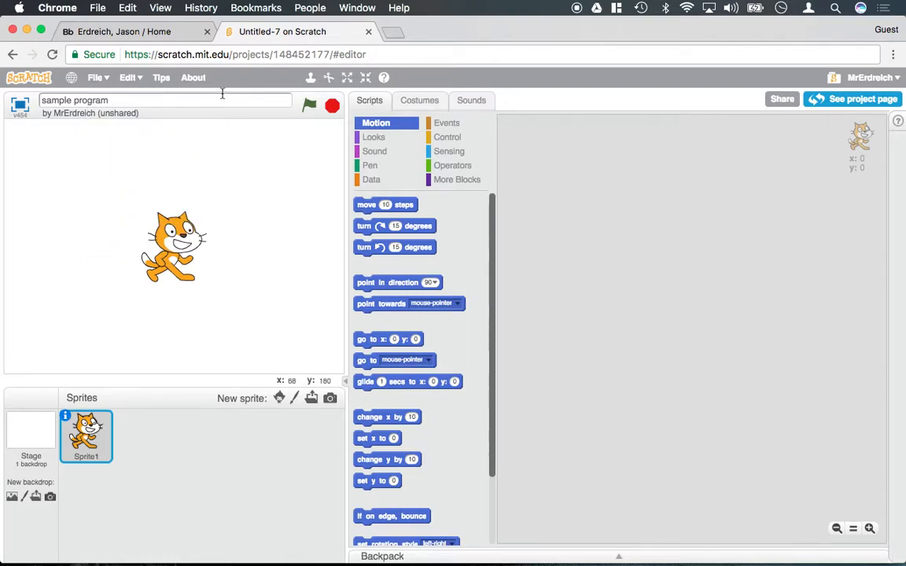
click(129, 77)
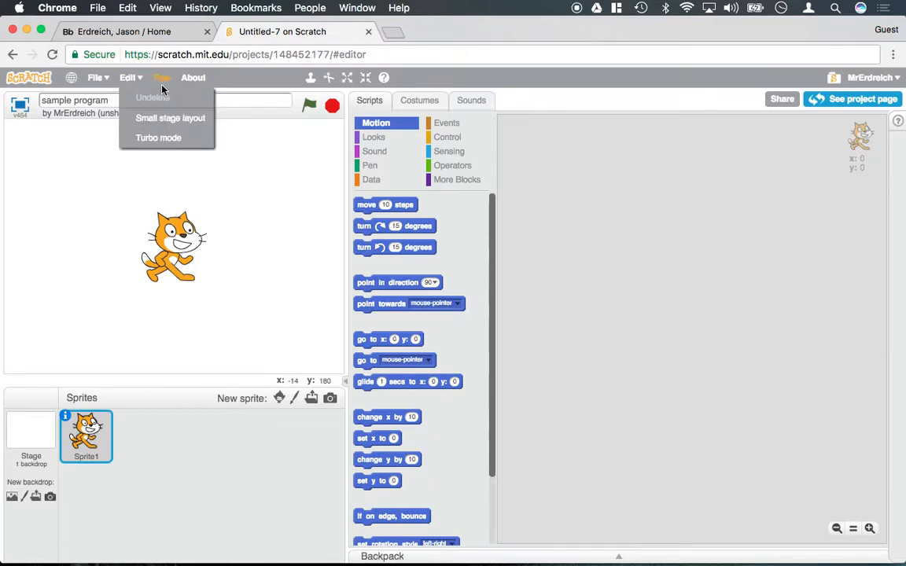
mouse_move(230, 85)
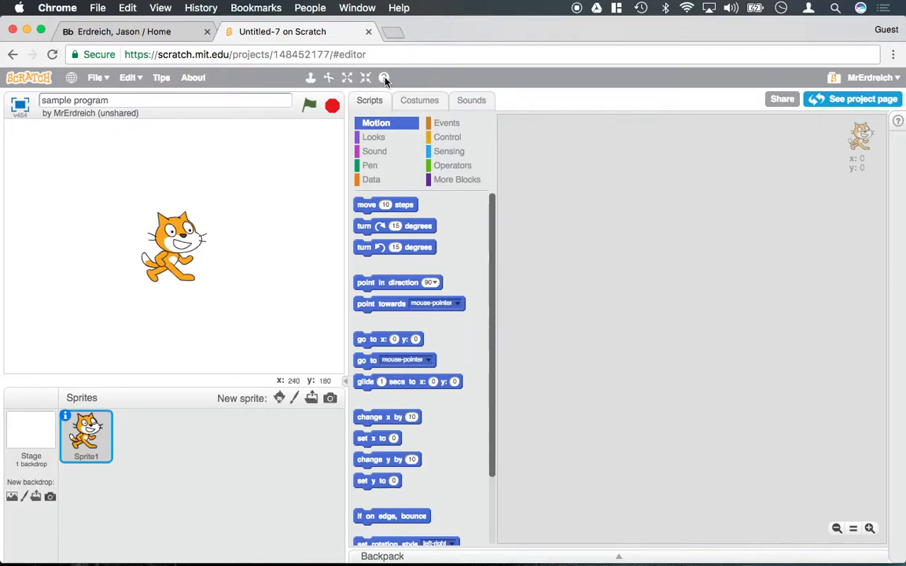
mouse_move(328, 77)
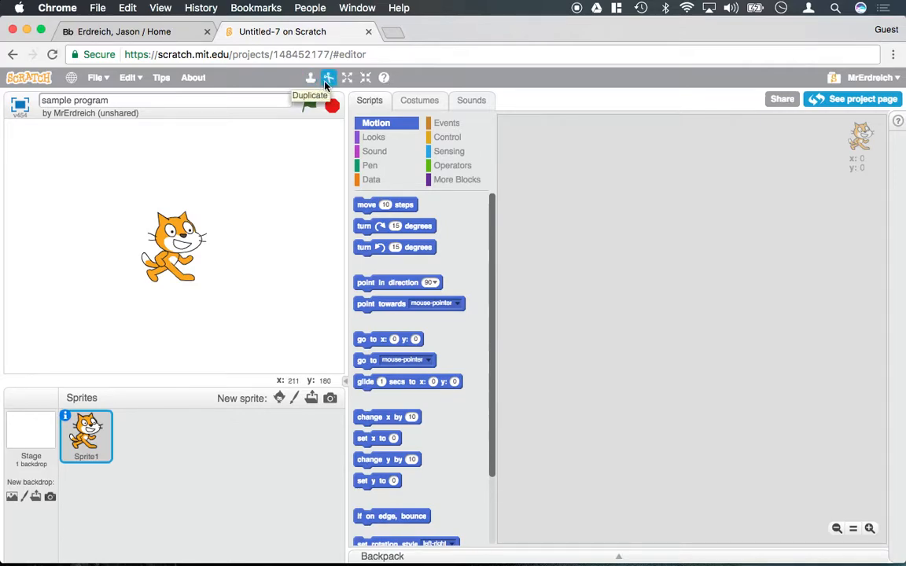
mouse_move(365, 77)
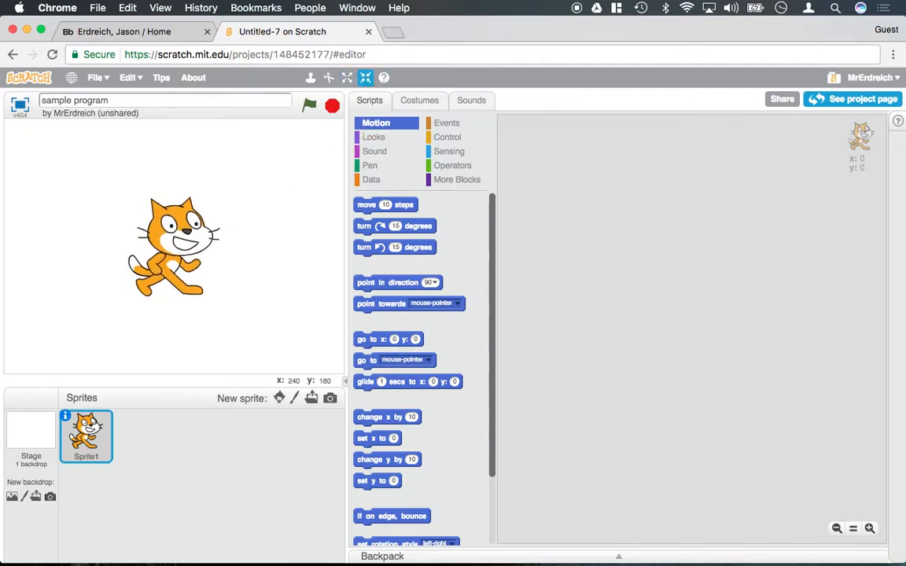
mouse_move(261, 202)
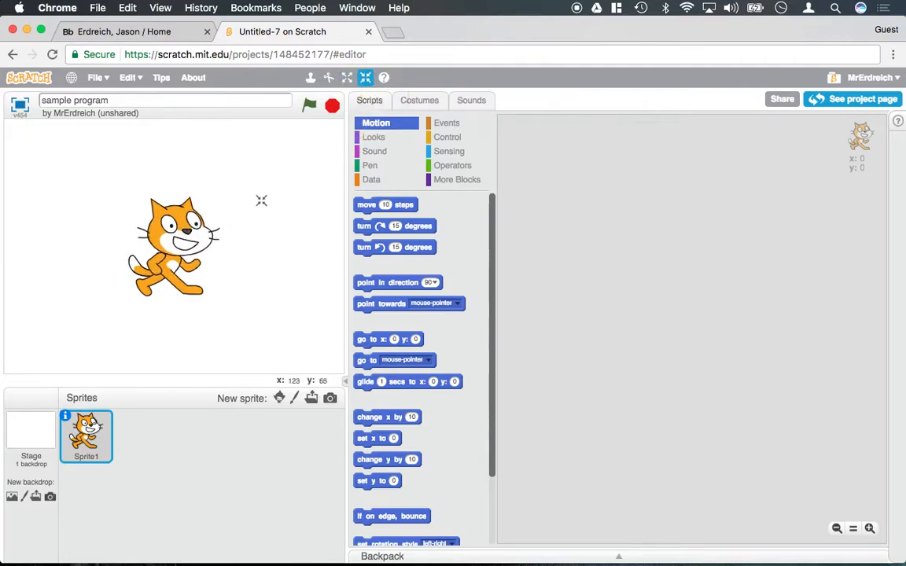
mouse_move(88, 176)
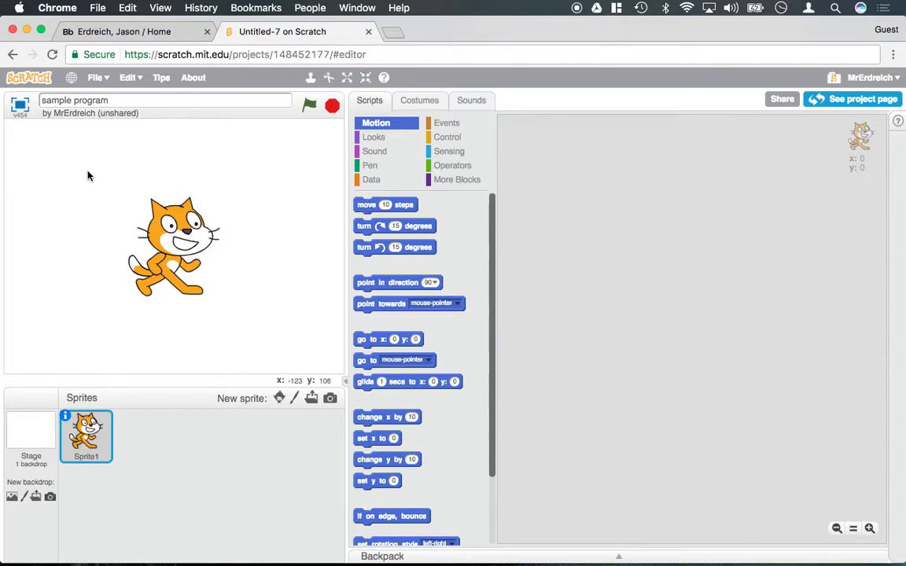
mouse_move(125, 151)
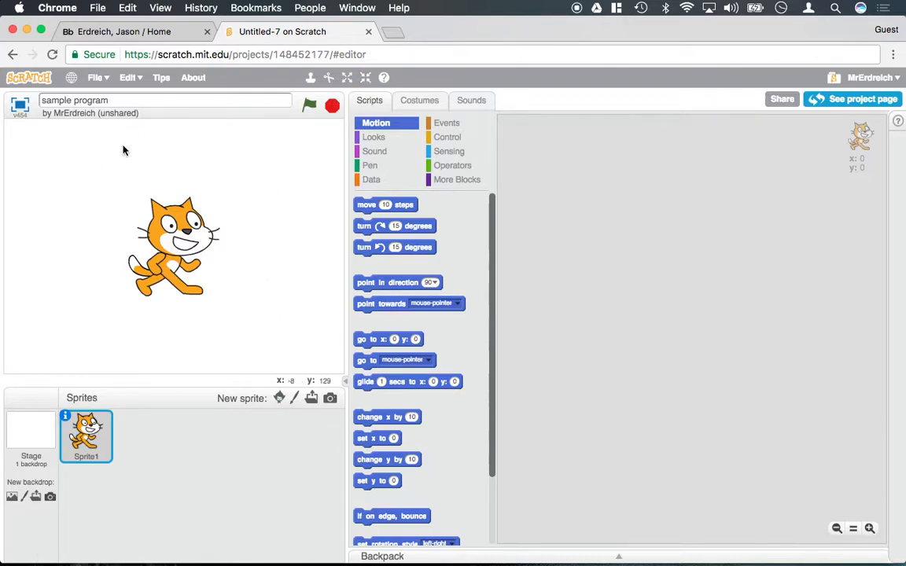
mouse_move(324, 356)
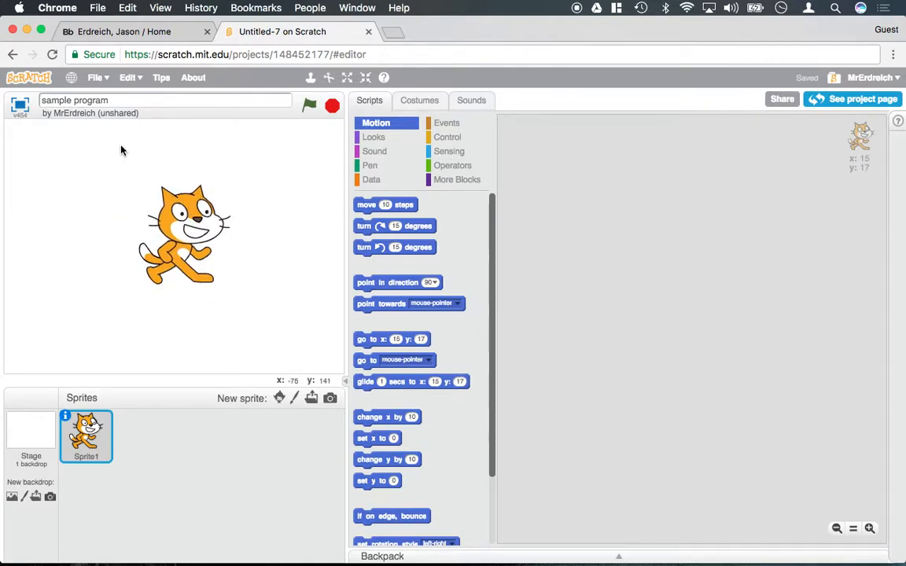
mouse_move(134, 250)
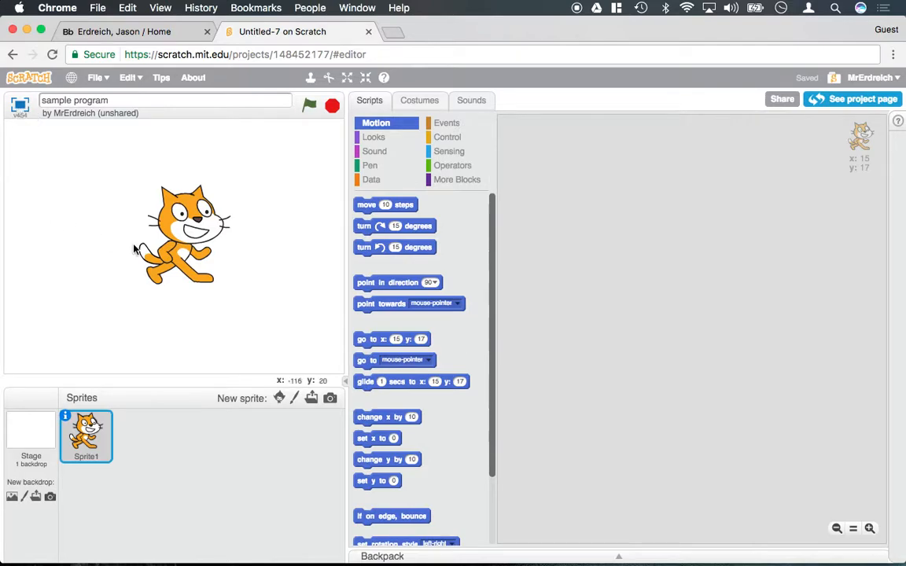
click(346, 78)
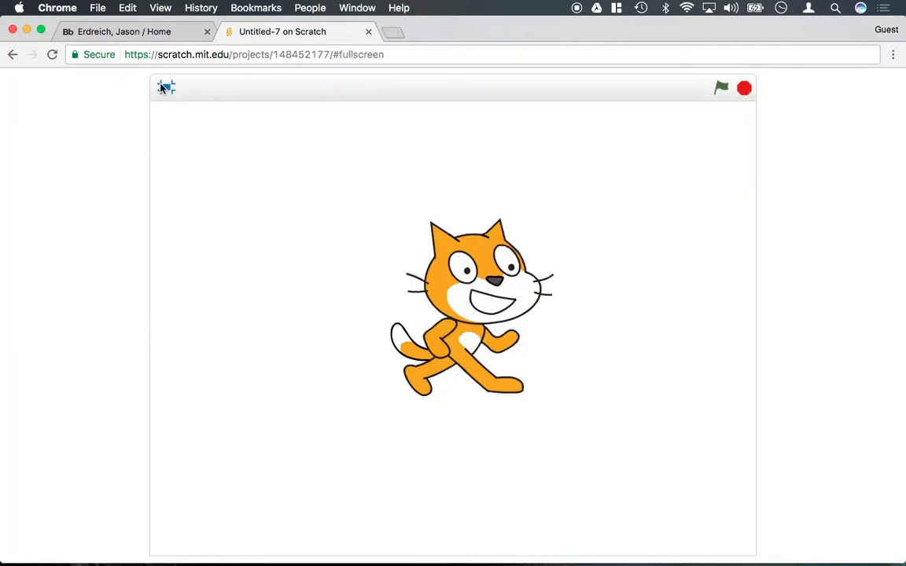
click(166, 88)
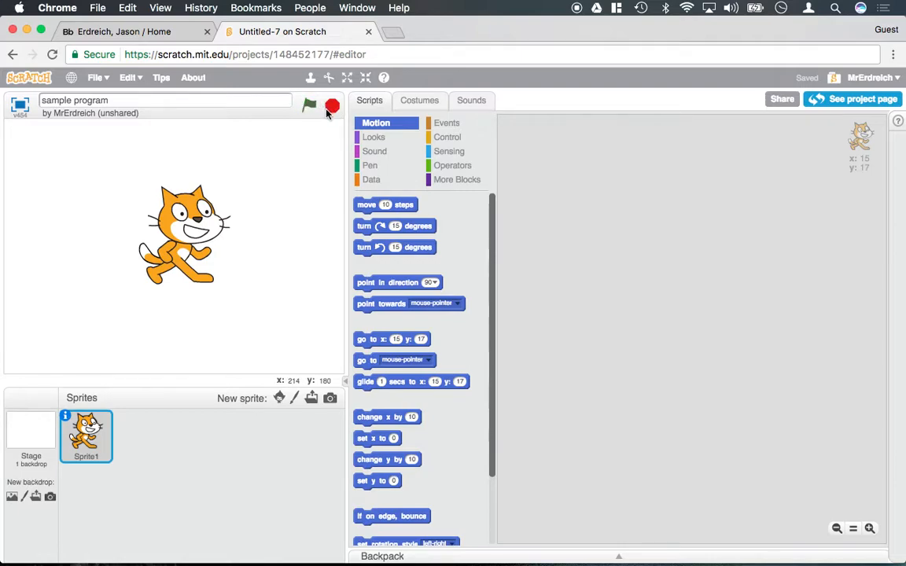
mouse_move(339, 138)
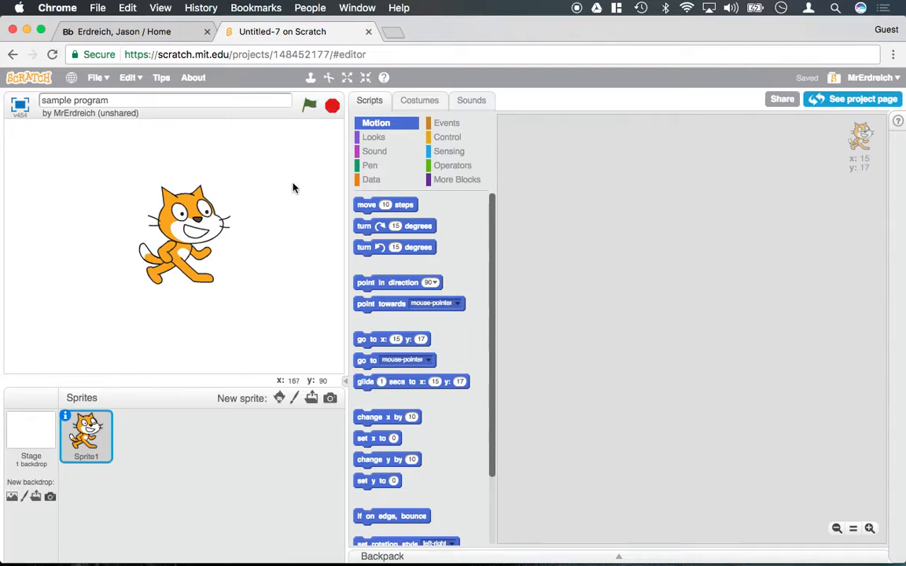
mouse_move(287, 382)
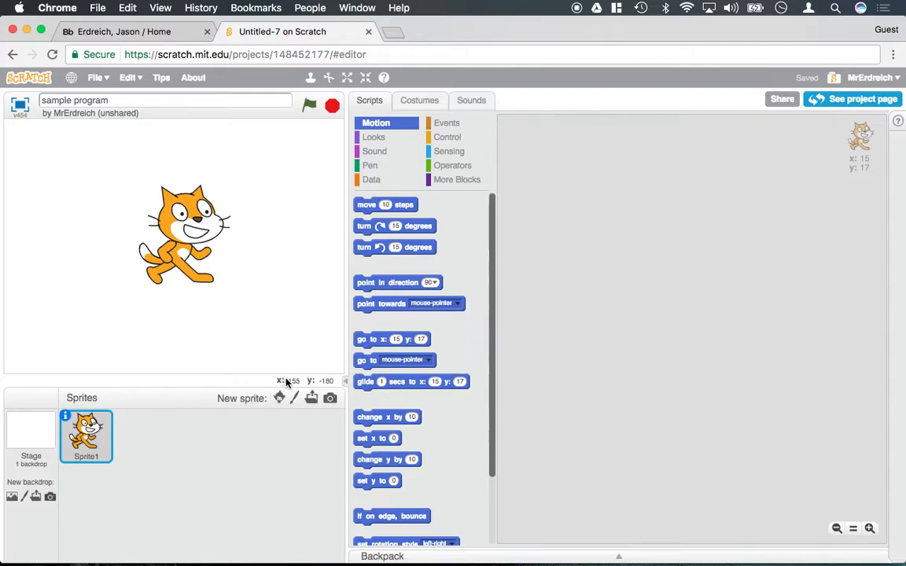
mouse_move(315, 385)
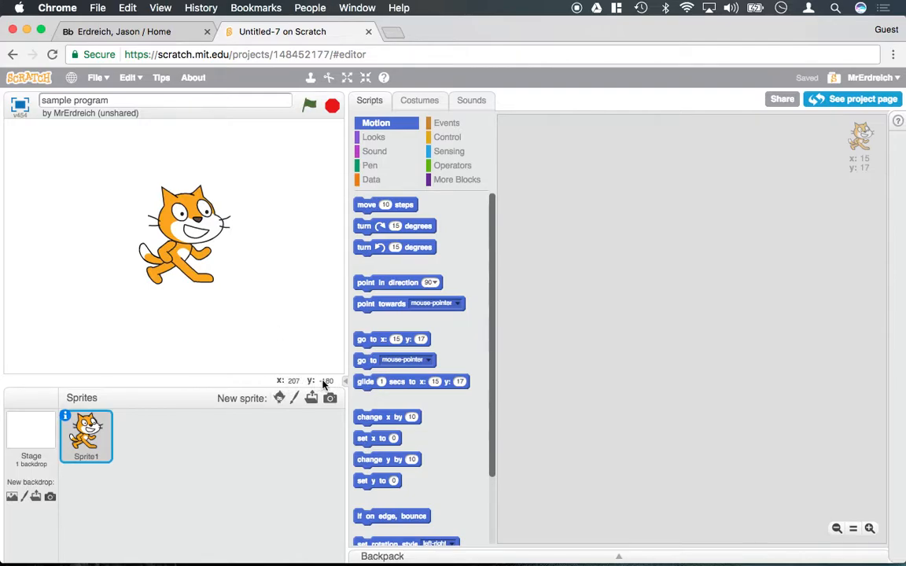
mouse_move(227, 271)
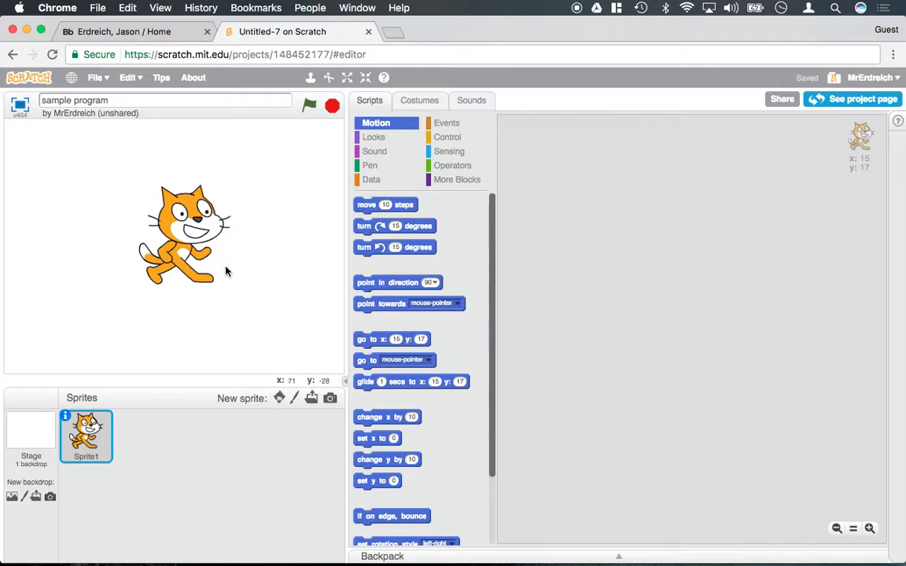
mouse_move(147, 208)
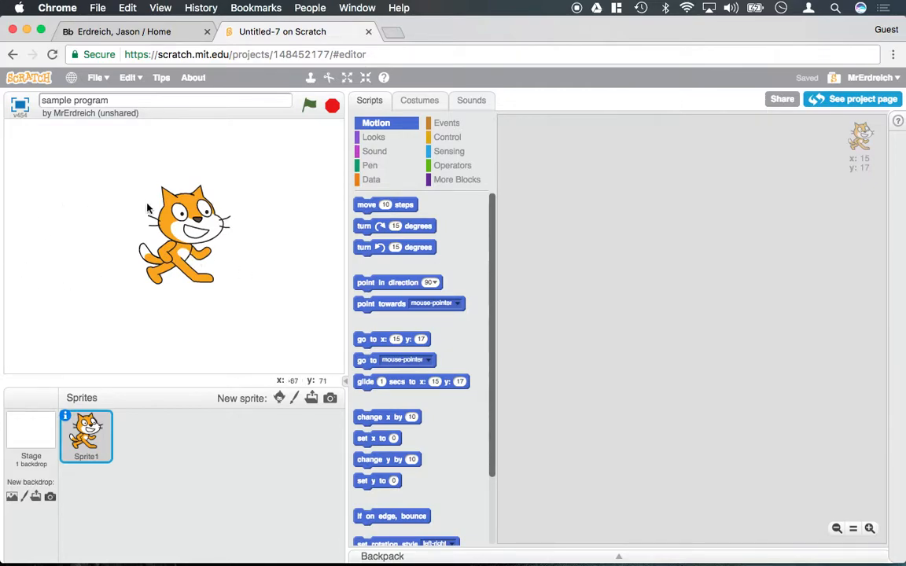
mouse_move(275, 280)
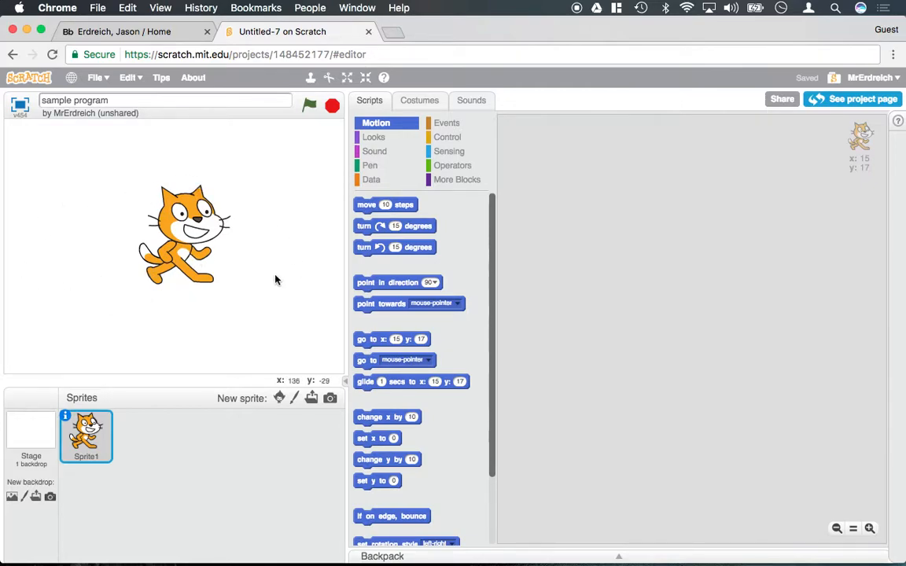
mouse_move(60, 376)
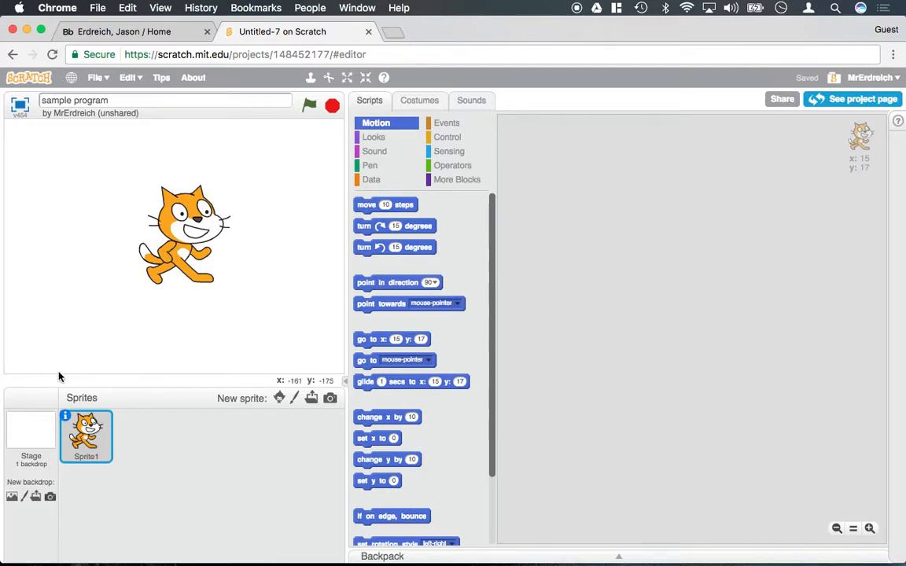
mouse_move(85, 400)
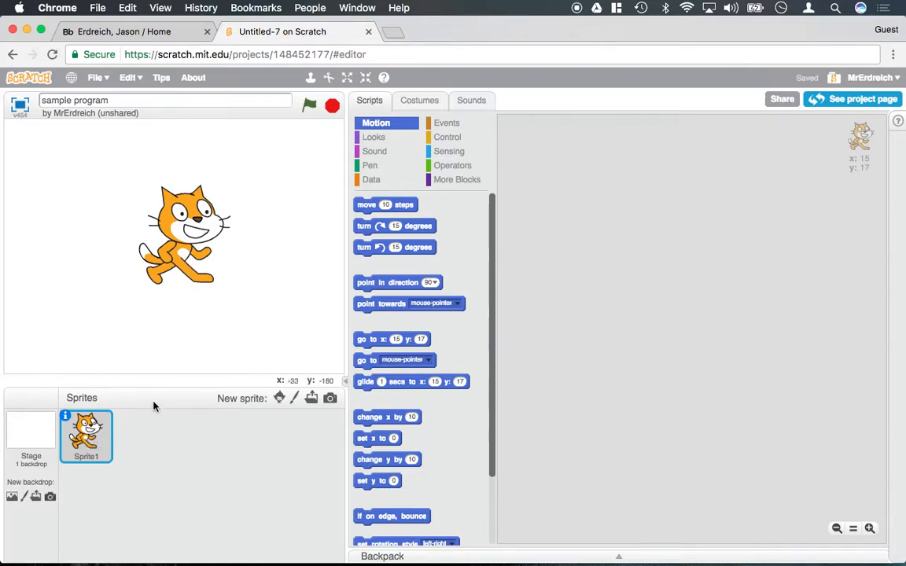
mouse_move(252, 407)
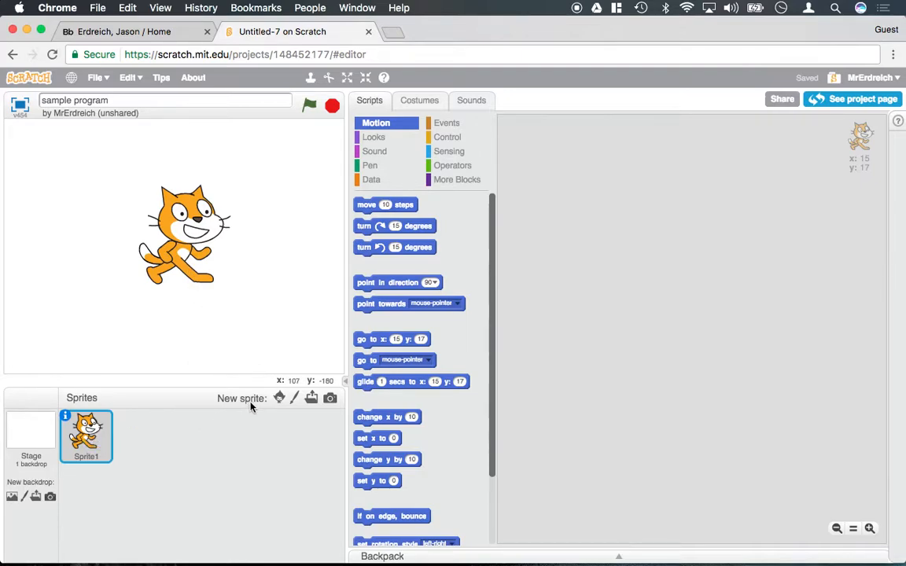
mouse_move(251, 403)
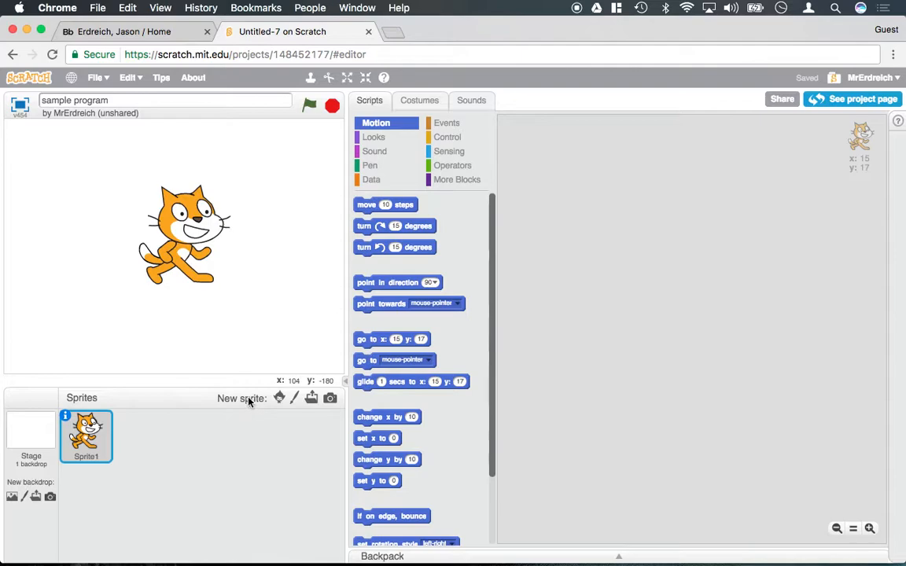
mouse_move(198, 240)
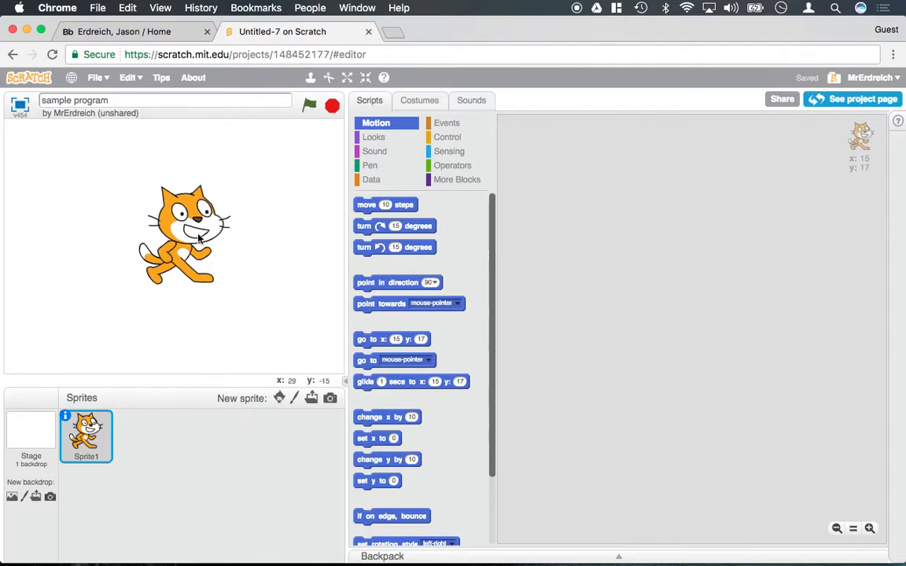
mouse_move(311, 398)
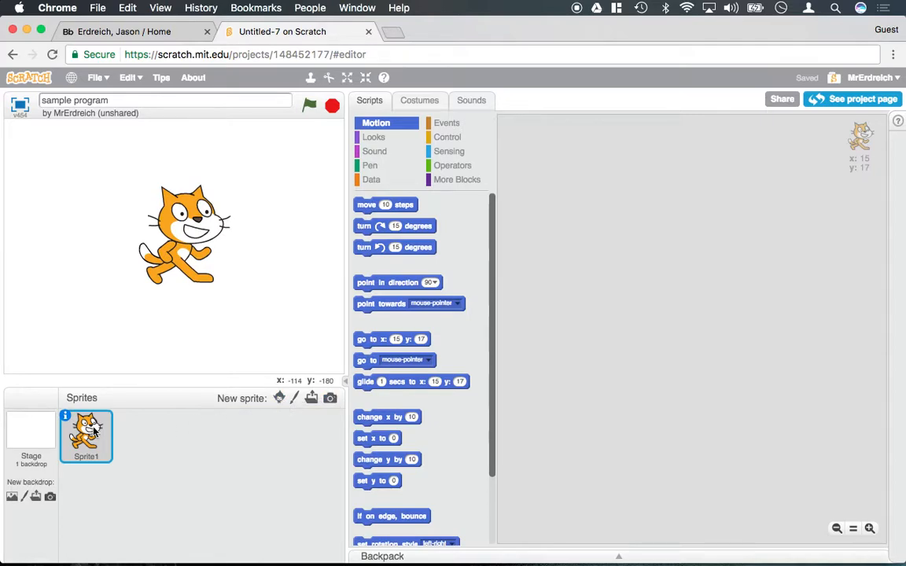
mouse_move(318, 437)
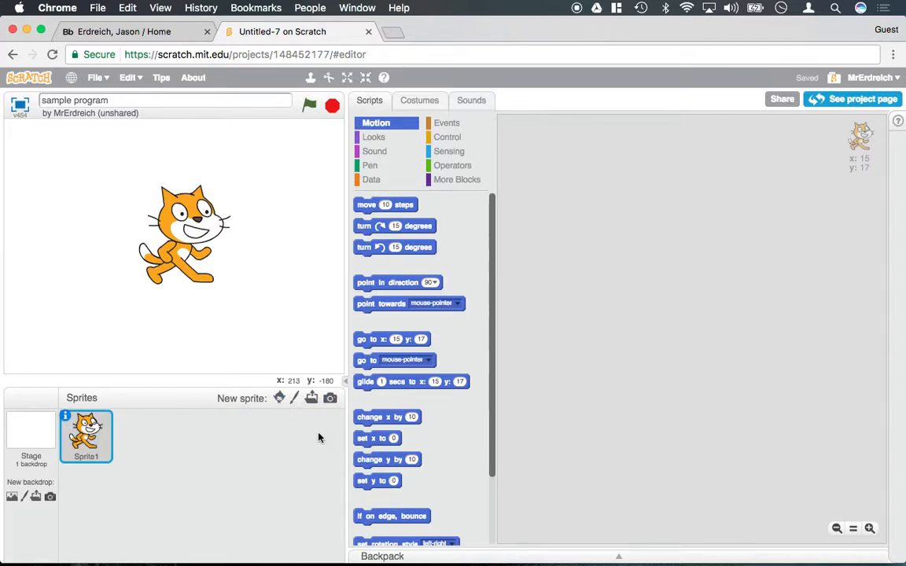
Make the Stage the active item instead of the cat sprite.
click(66, 418)
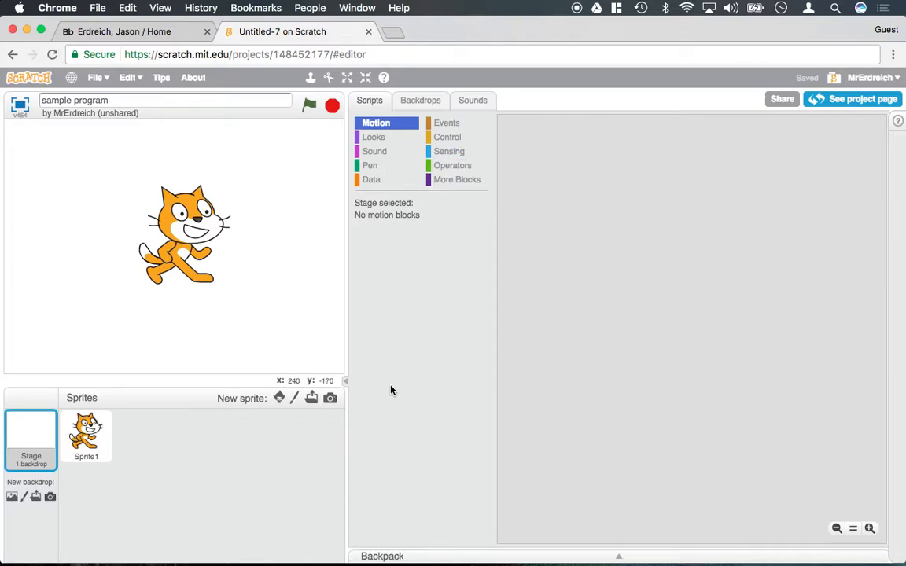
View the Stage's backdrops and scripts, then make Sprite1 the active item again.
click(420, 101)
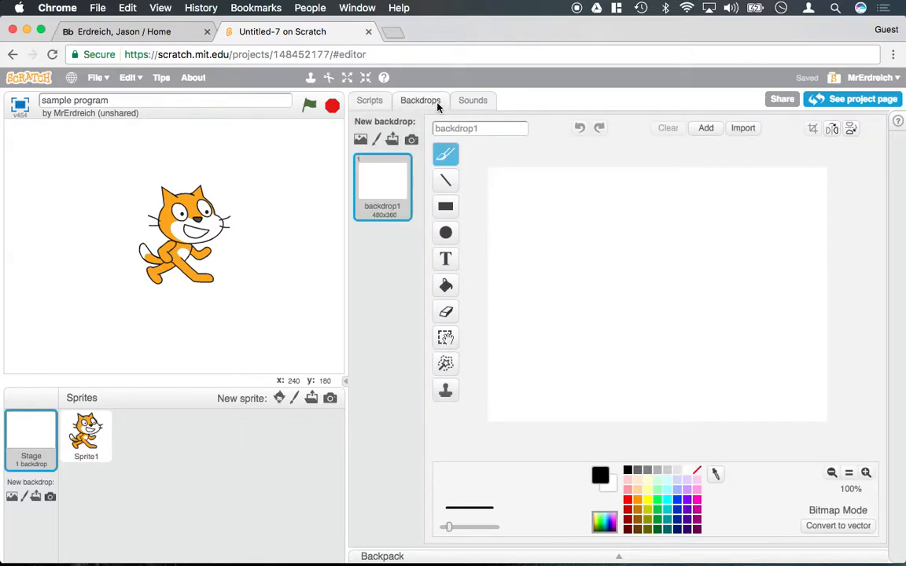
click(370, 101)
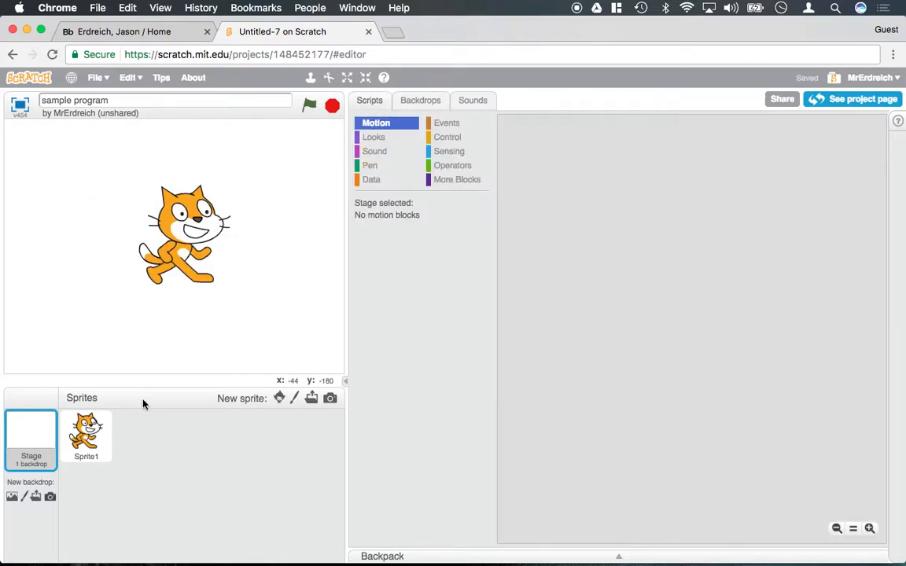
mouse_move(48, 494)
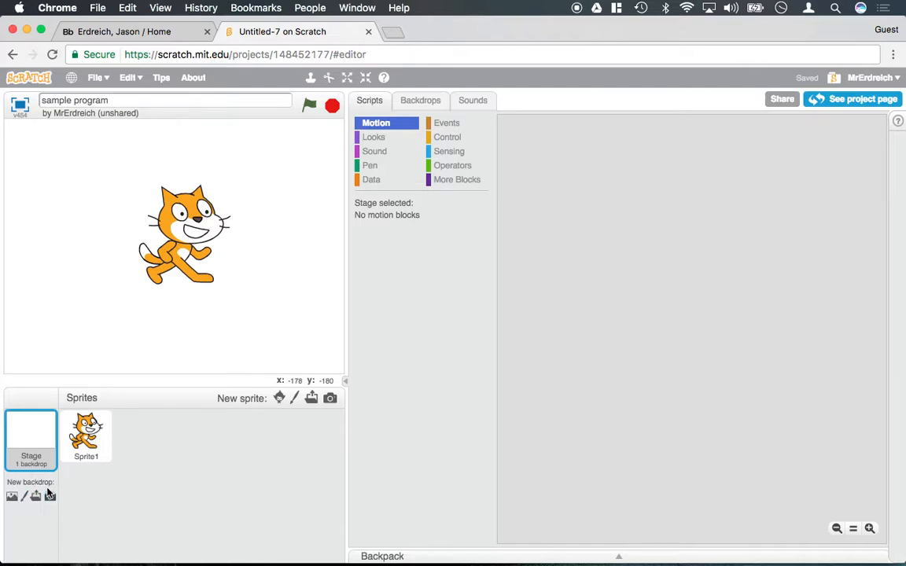
click(85, 438)
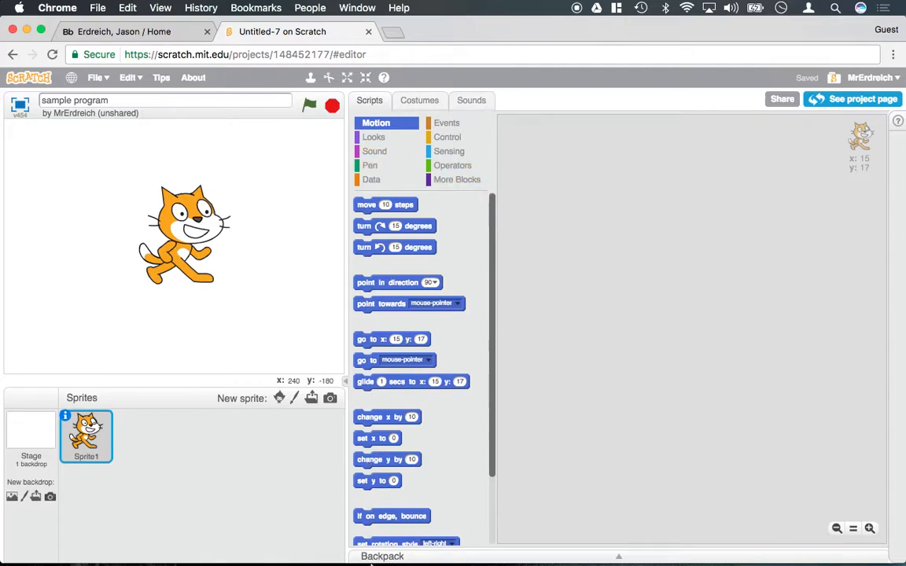
click(374, 137)
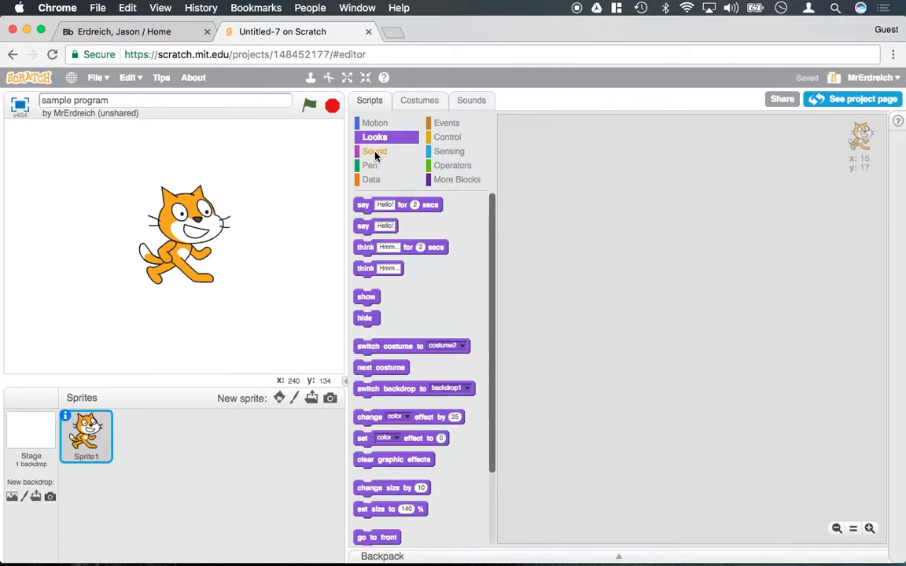
click(446, 123)
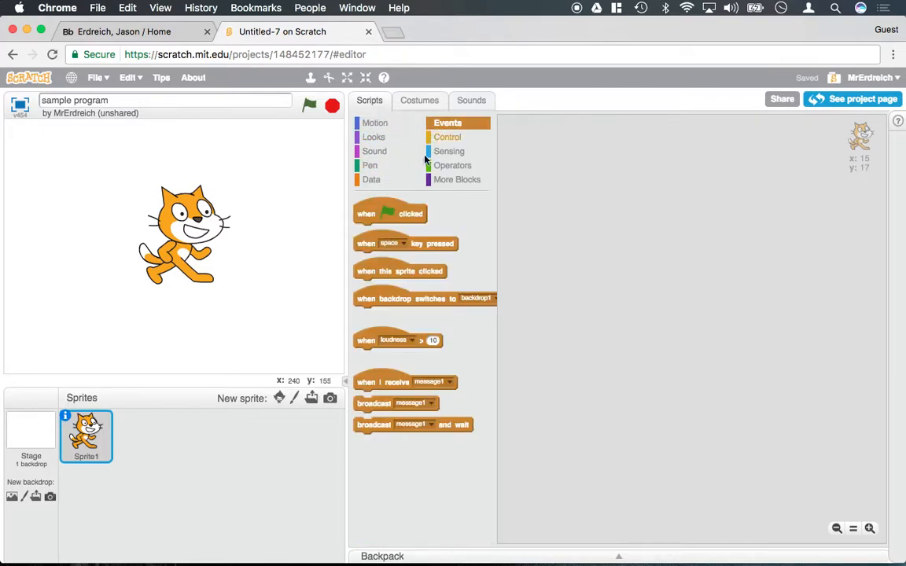
drag(390, 214, 588, 148)
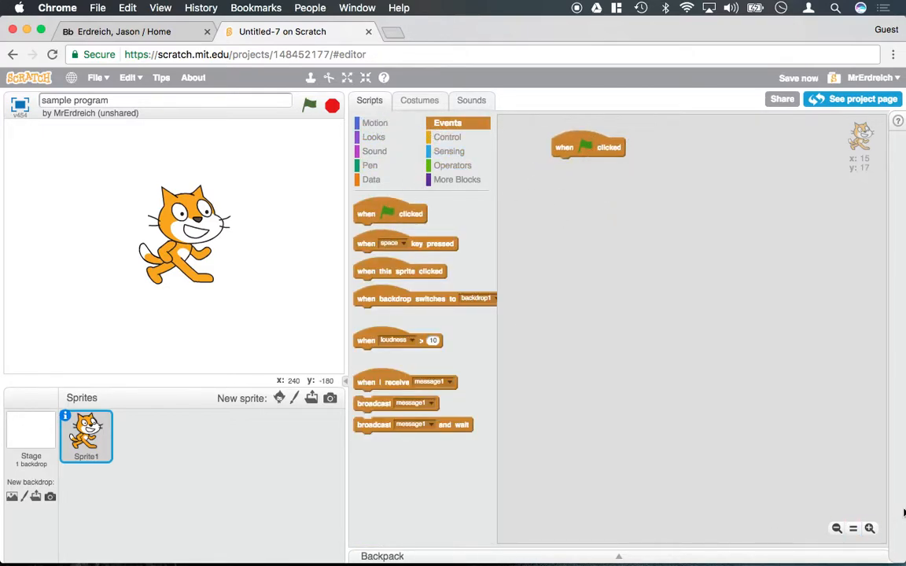
mouse_move(559, 490)
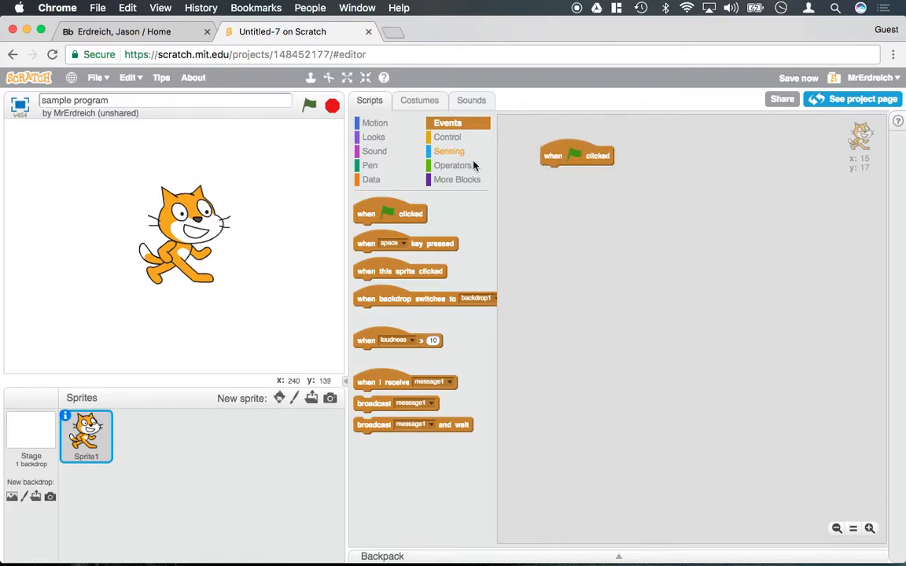
mouse_move(446, 137)
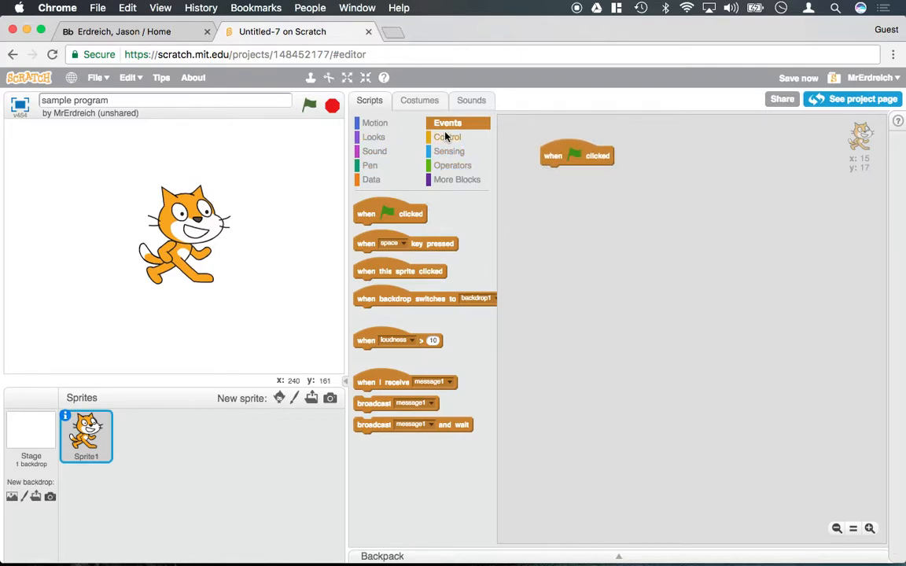
click(450, 137)
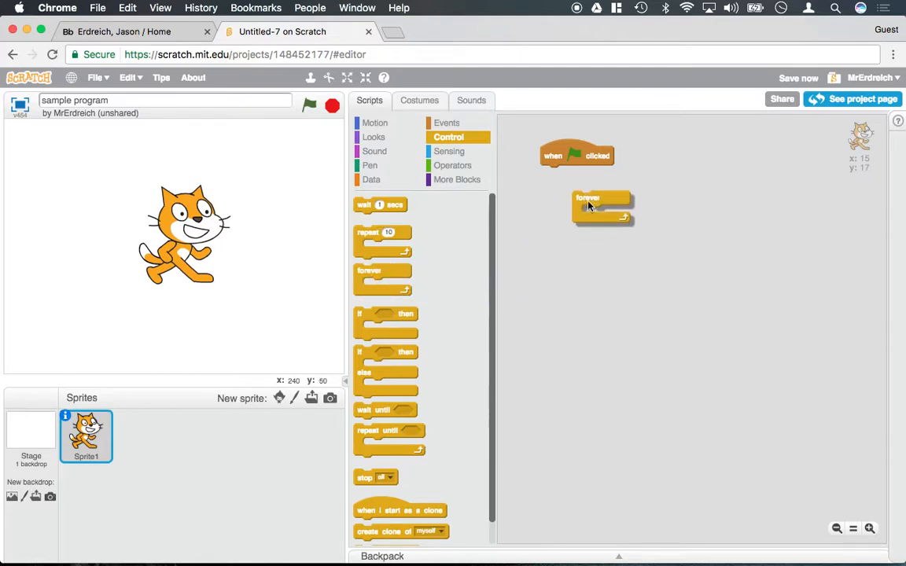
drag(601, 202, 569, 173)
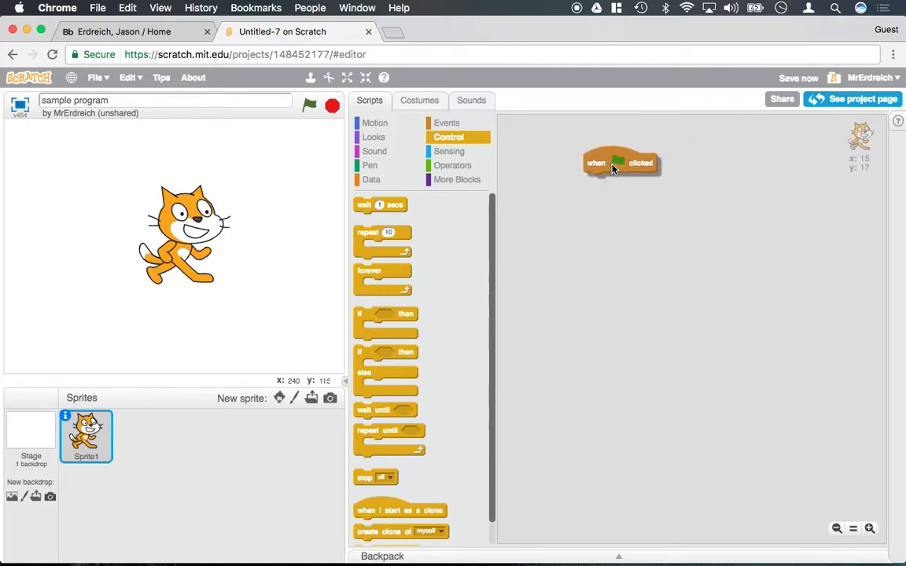
mouse_move(585, 203)
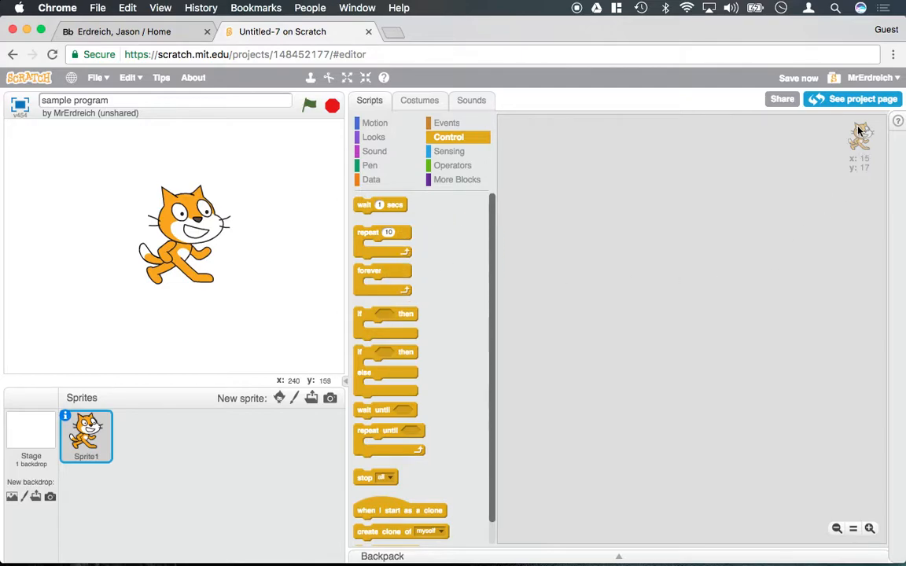
mouse_move(863, 140)
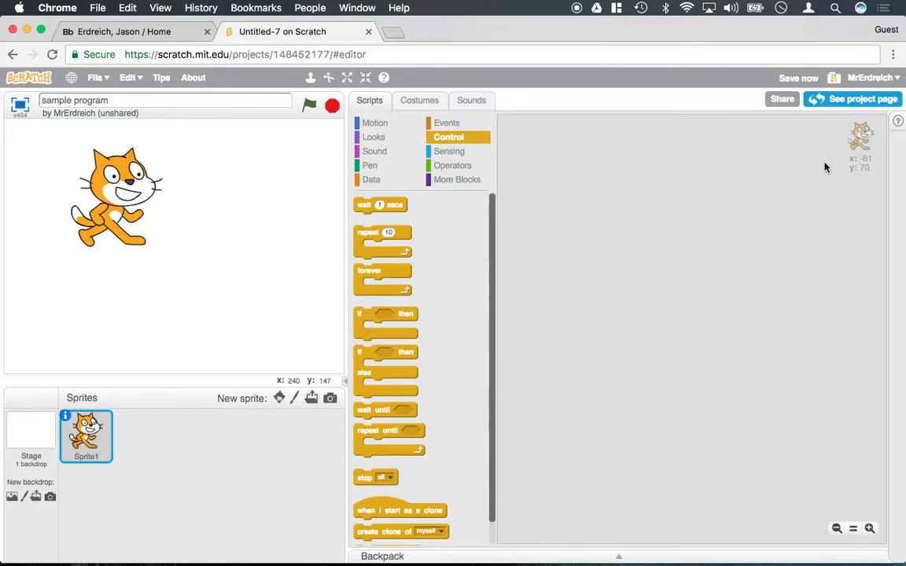
mouse_move(758, 251)
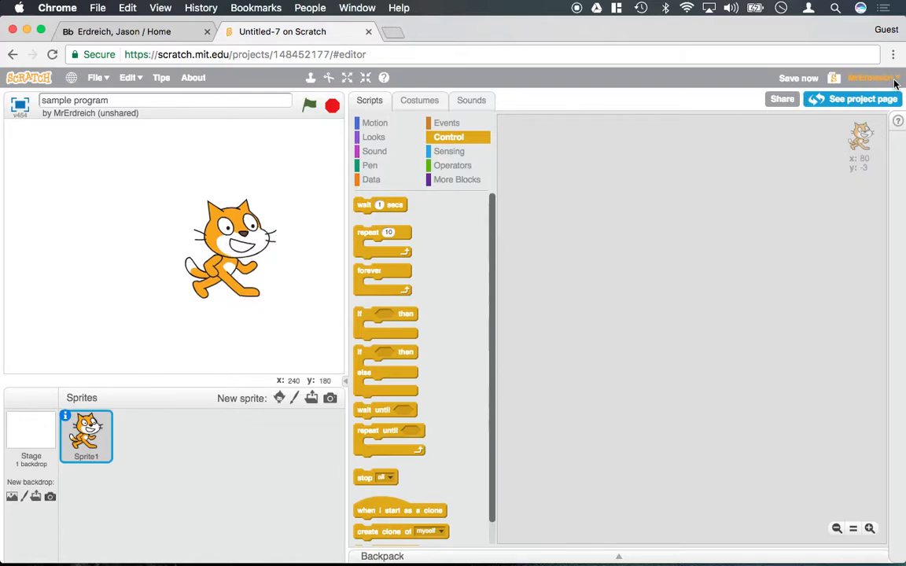
Save the 'sample program' project until it shows Saved.
click(869, 79)
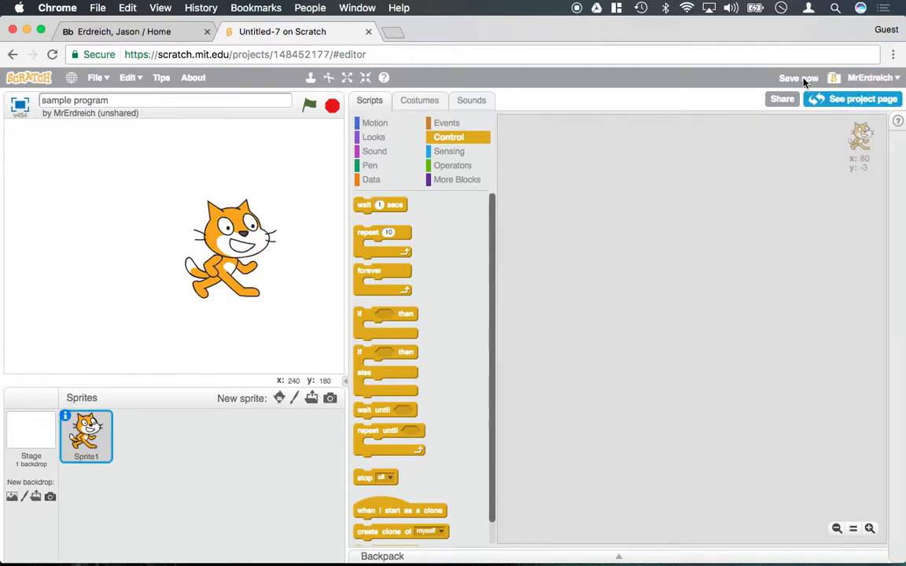
mouse_move(651, 185)
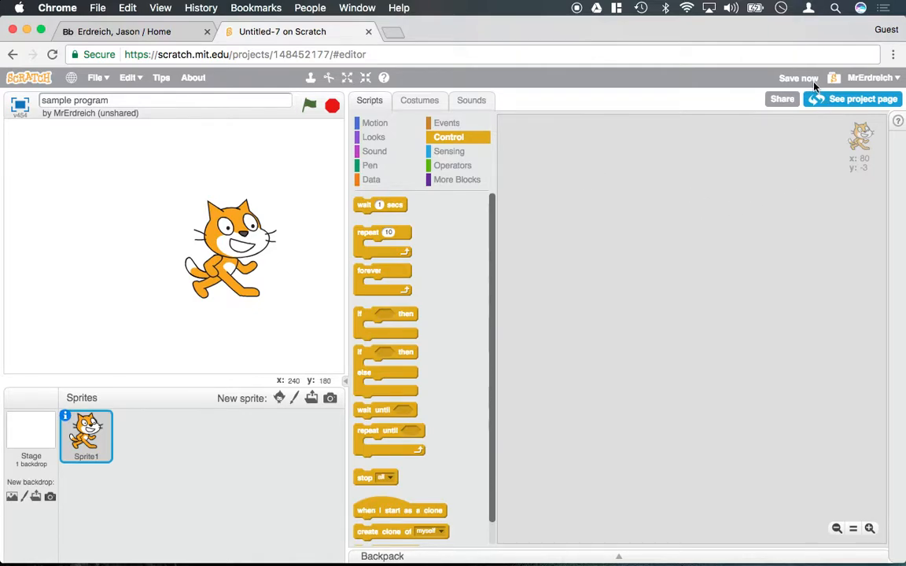
click(797, 77)
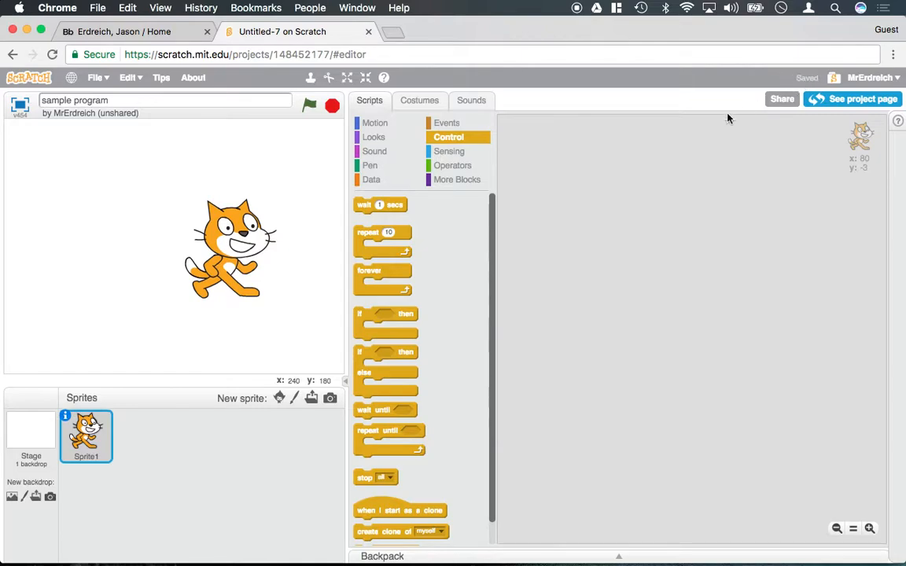
mouse_move(841, 86)
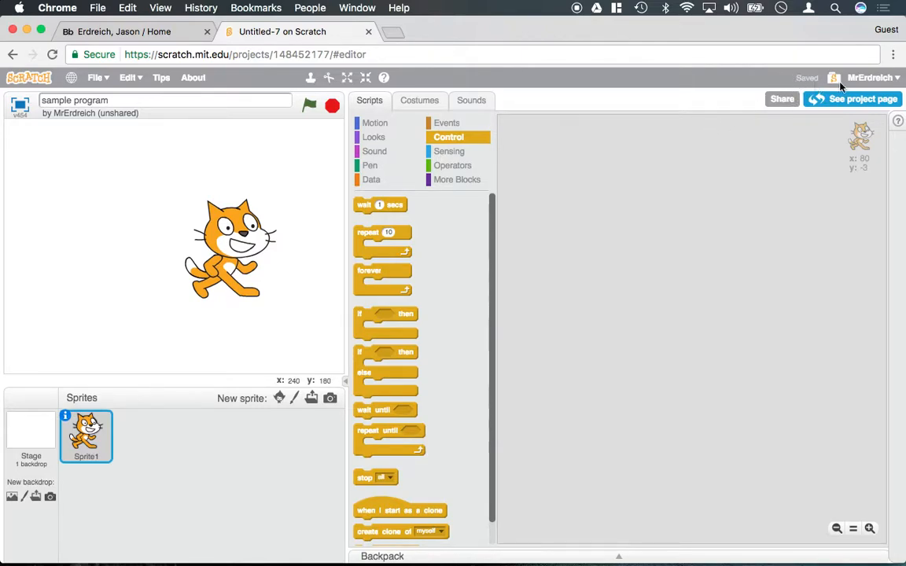
mouse_move(749, 85)
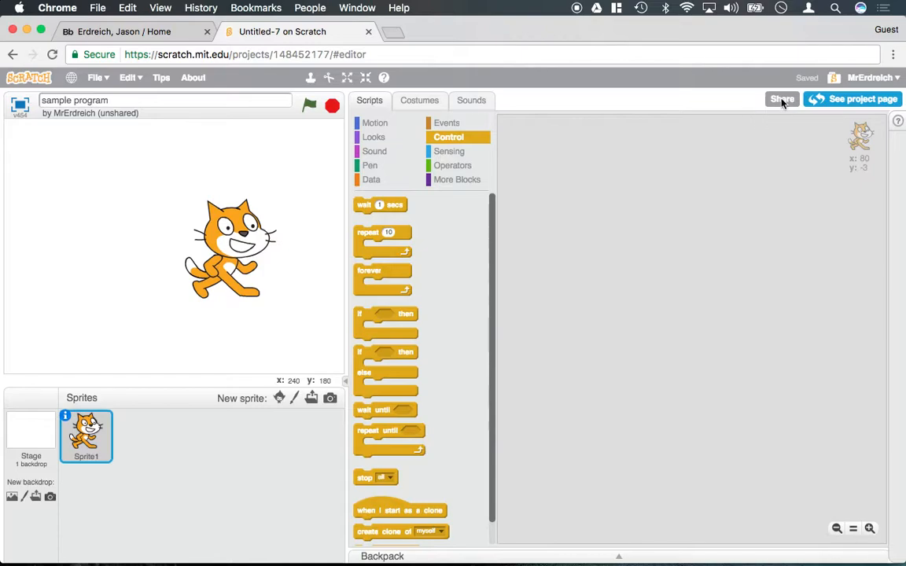
mouse_move(853, 107)
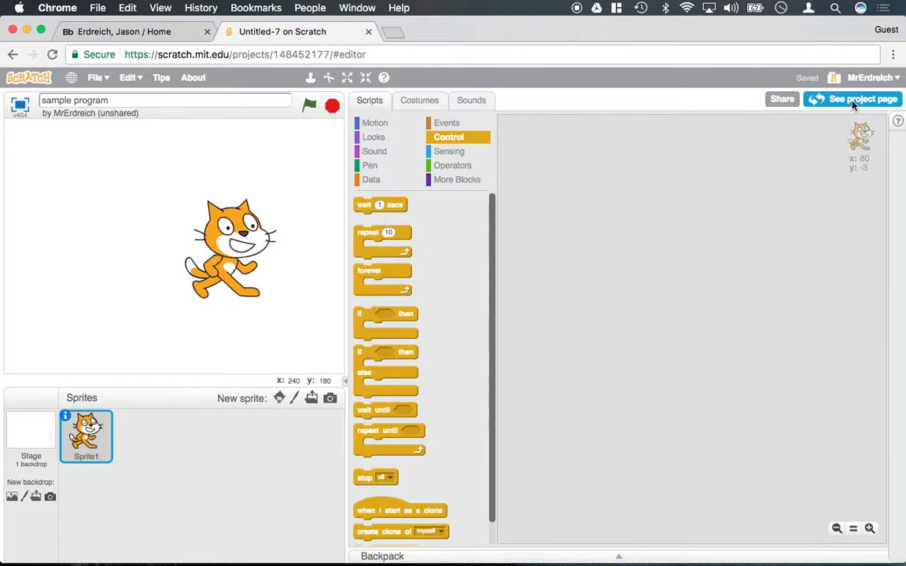
Show the project page for 'sample program' and load it in the player.
click(862, 99)
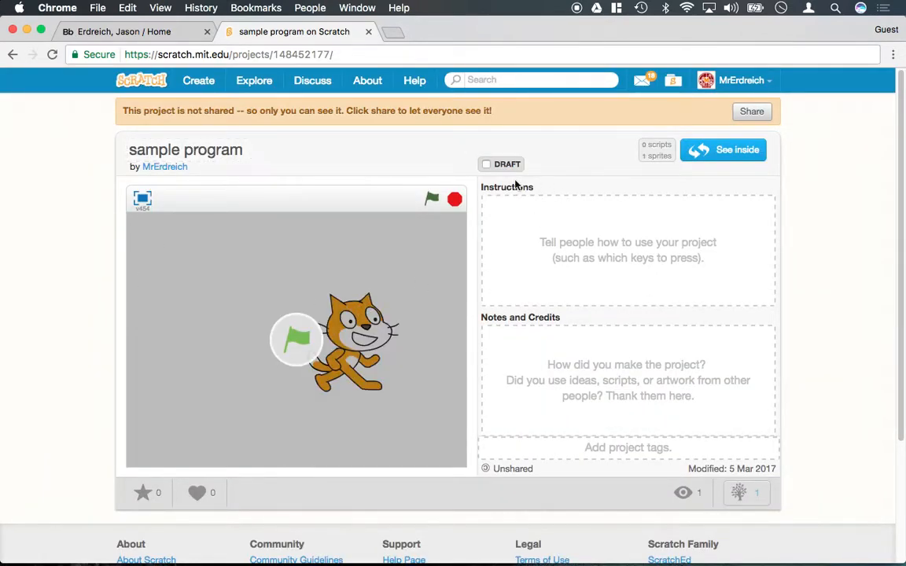
scroll(down, 3)
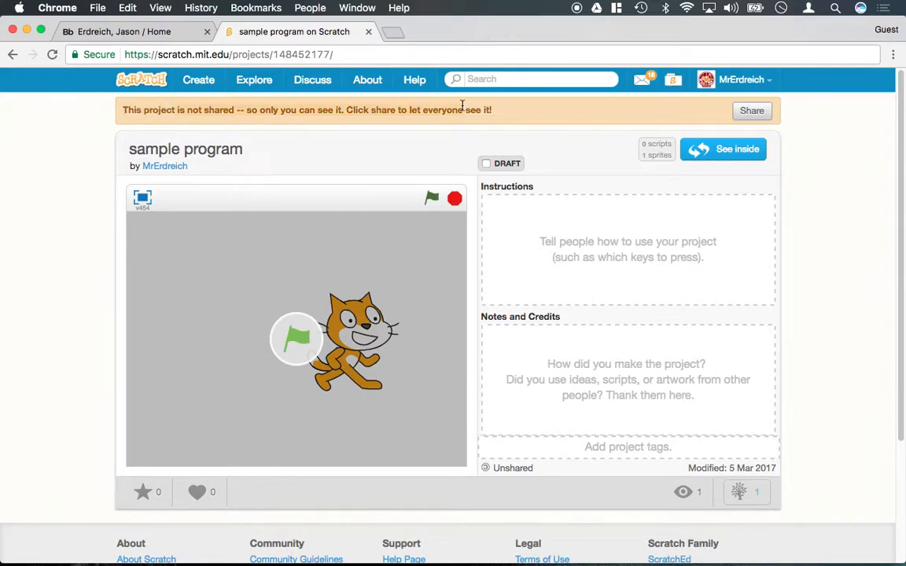
mouse_move(241, 409)
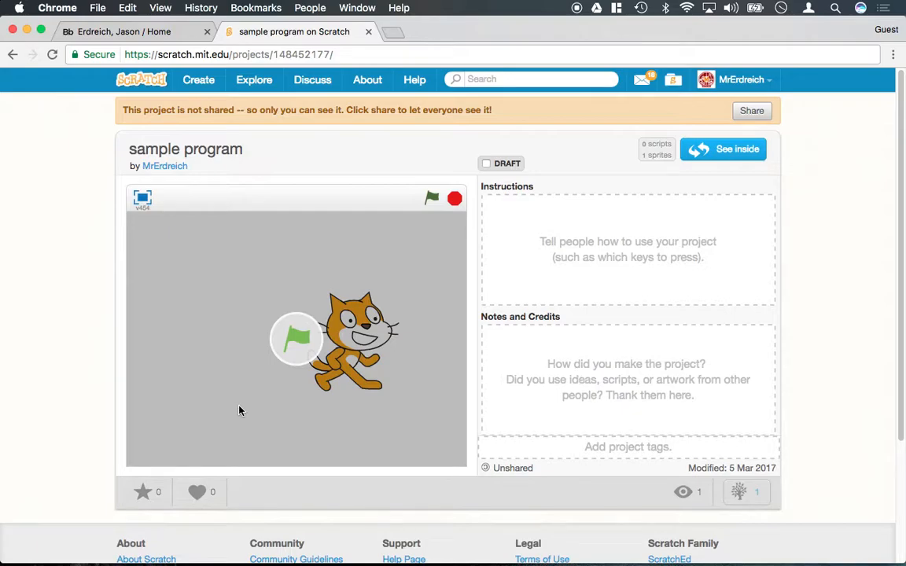
click(431, 199)
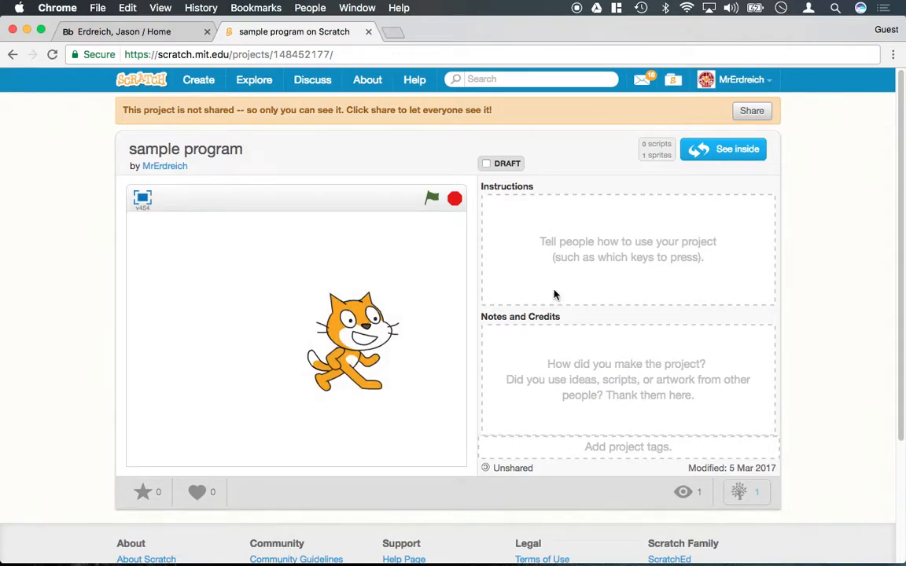
mouse_move(544, 118)
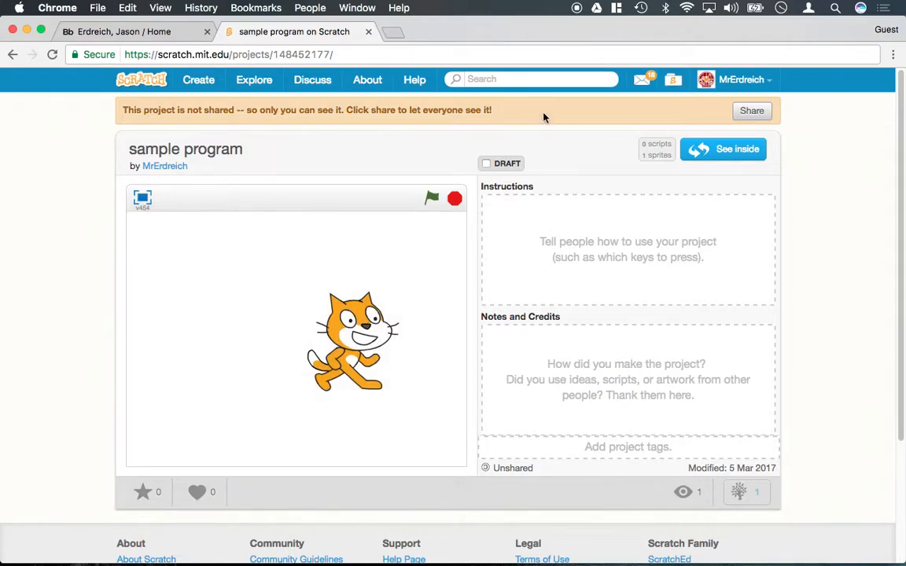